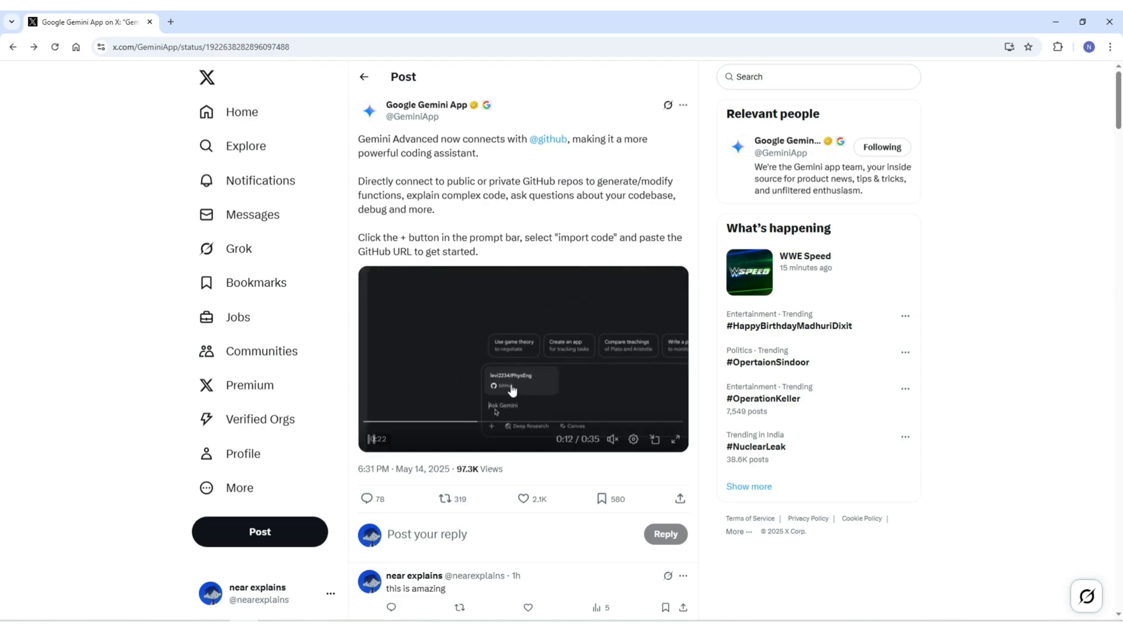
- Restart the Gemini GitHub demo video from 0:00 and play it inline
{"action": "left_click", "coordinate": [371, 439]}
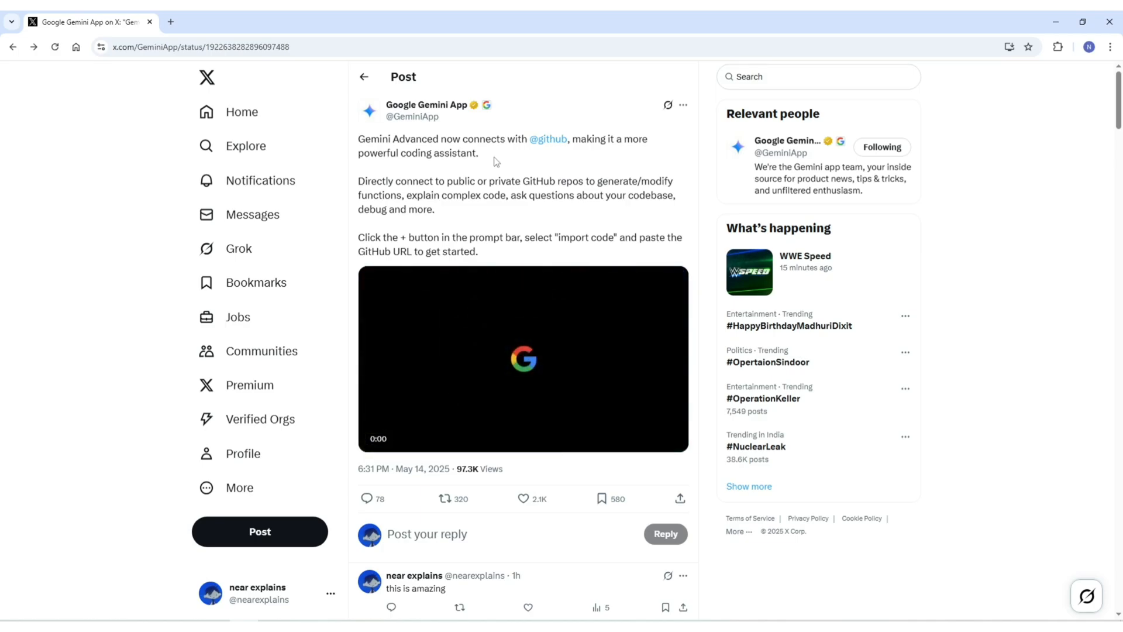
{"action": "left_click", "coordinate": [523, 358]}
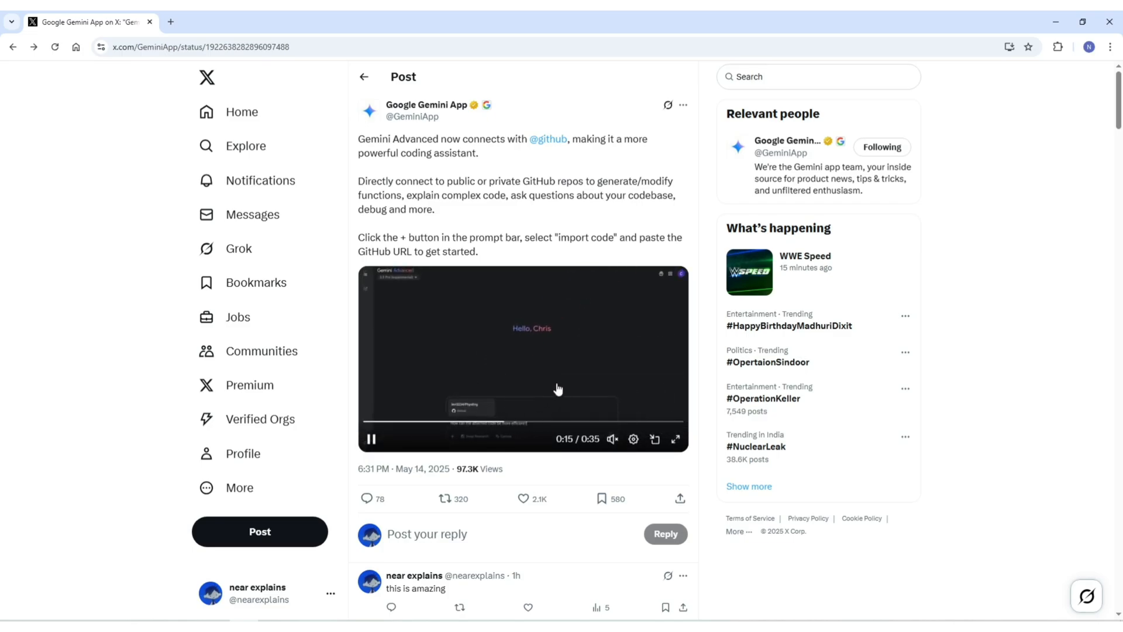
{"action": "left_click", "coordinate": [674, 439]}
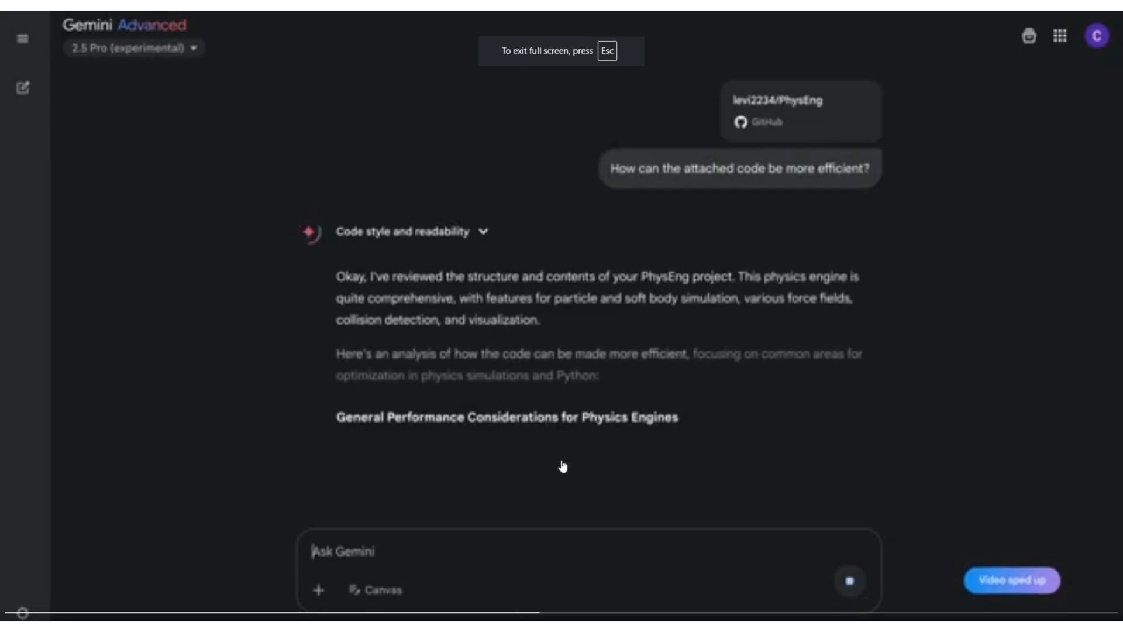
{"action": "scroll", "scroll_direction": "down", "scroll_amount": 3}
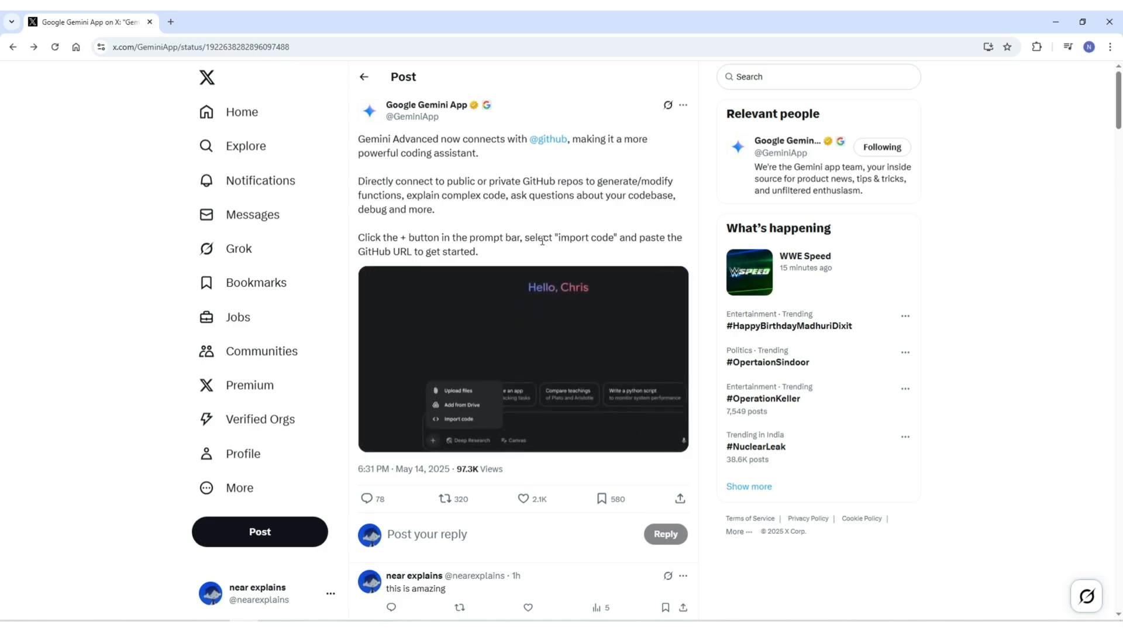
{"action": "left_click", "coordinate": [461, 418]}
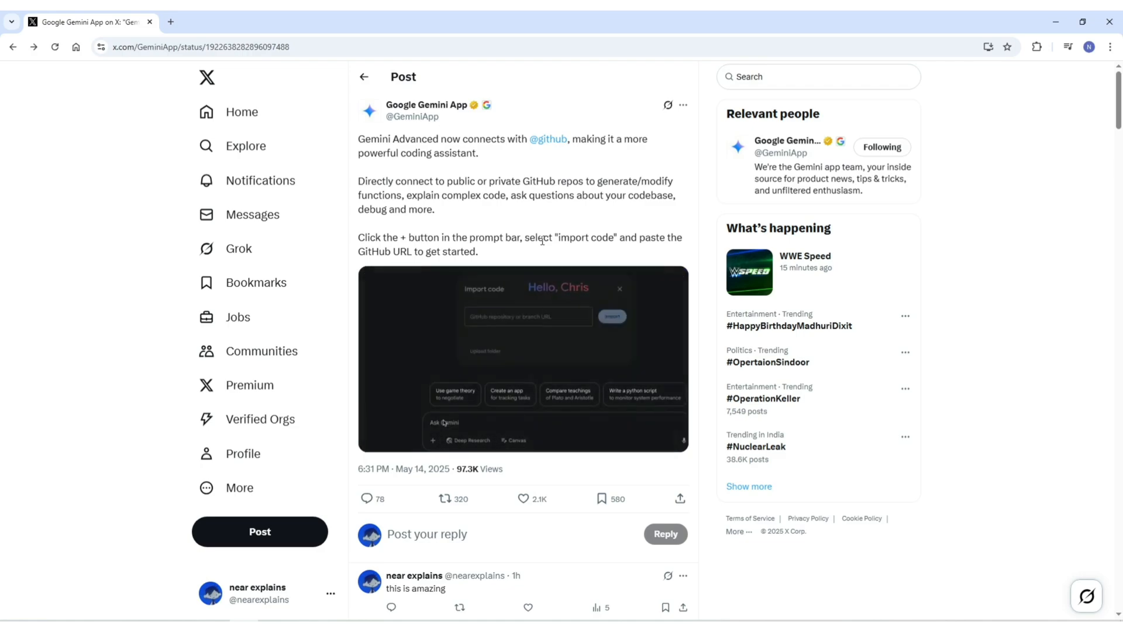
{"action": "type", "text": "https://github.com/levi2234/PhysEng/tree/main"}
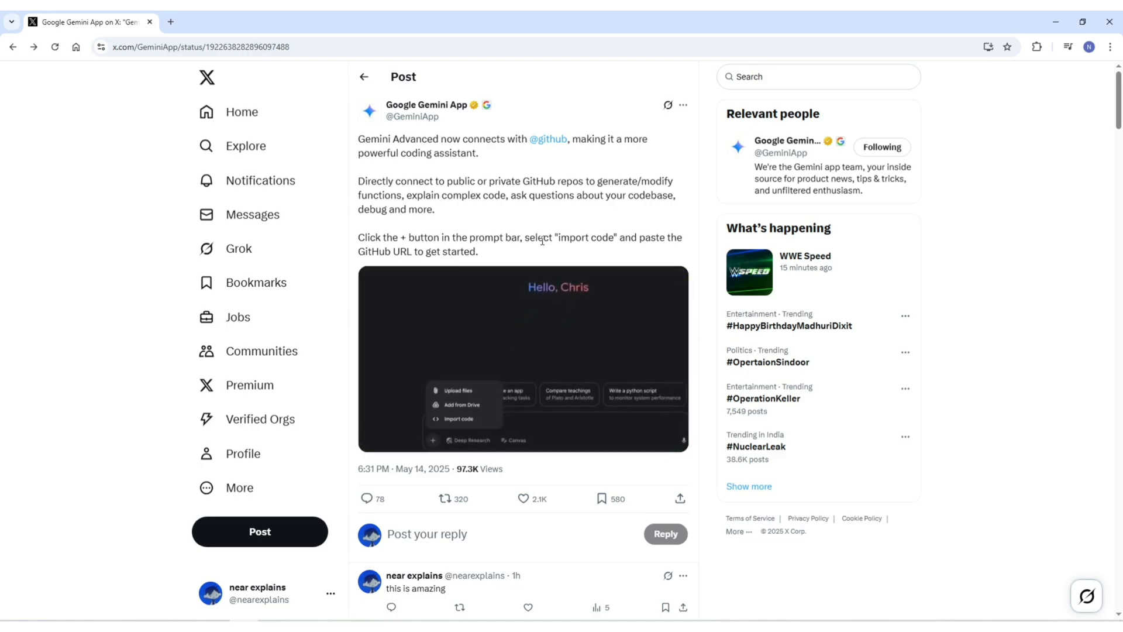
- Resume the demo video and replay its import-code part until the empty URL dialog shows
{"action": "left_click", "coordinate": [460, 419]}
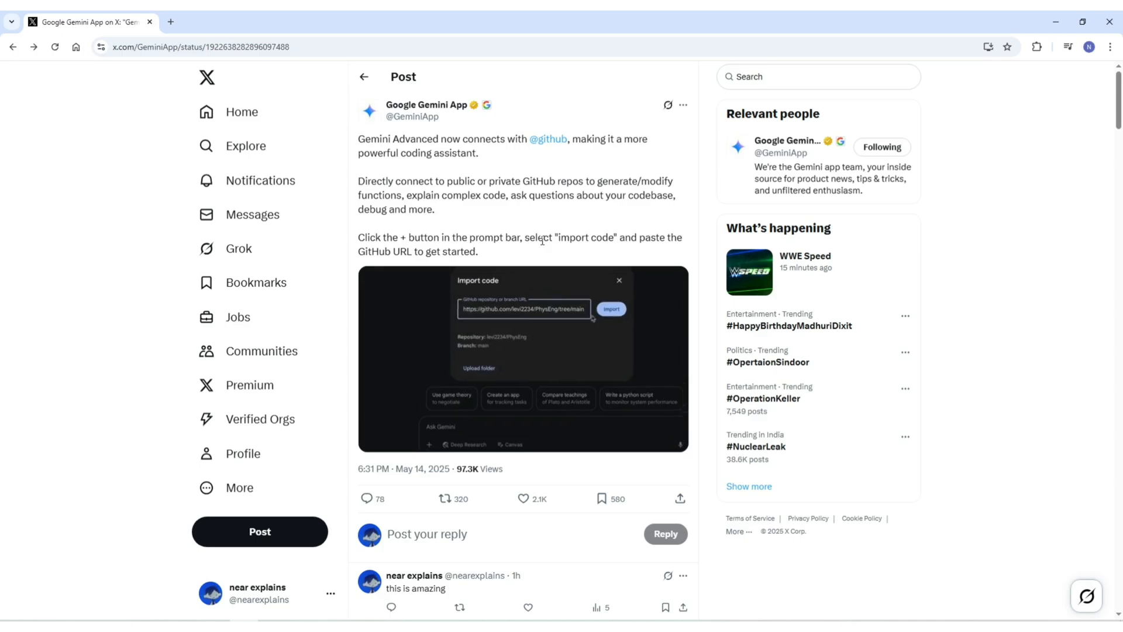
{"action": "left_click", "coordinate": [610, 309]}
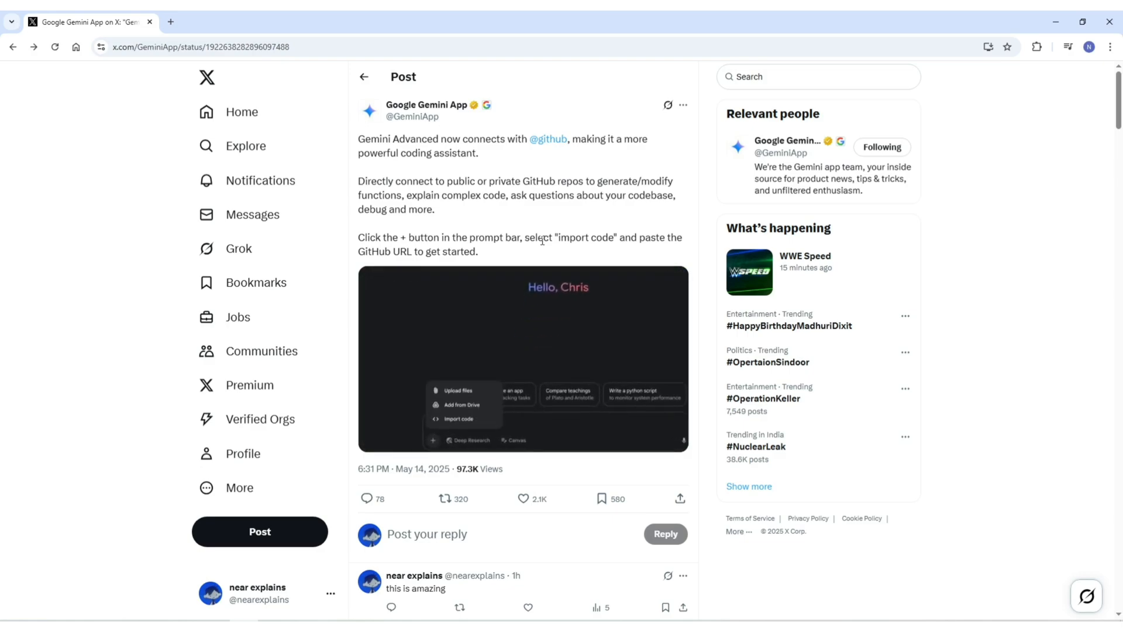
{"action": "left_click", "coordinate": [457, 419]}
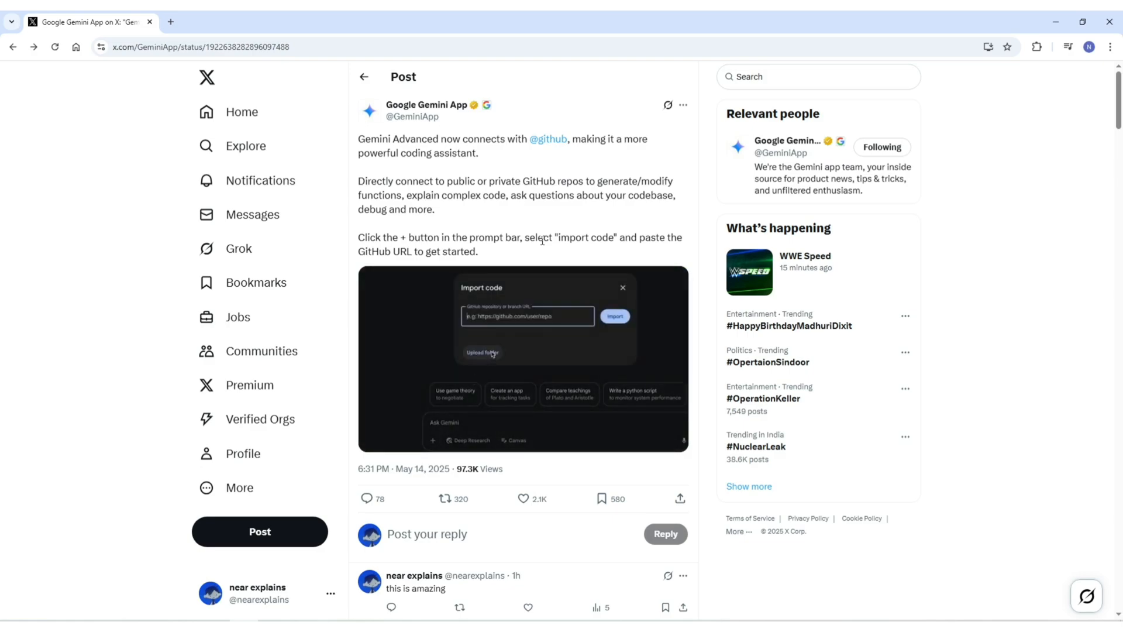